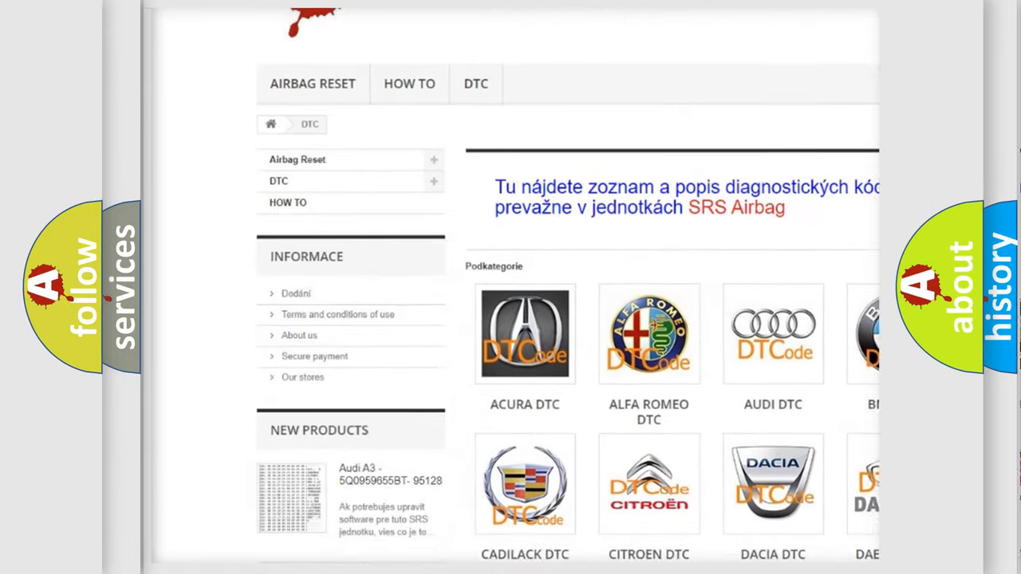
pyautogui.scroll(-3)
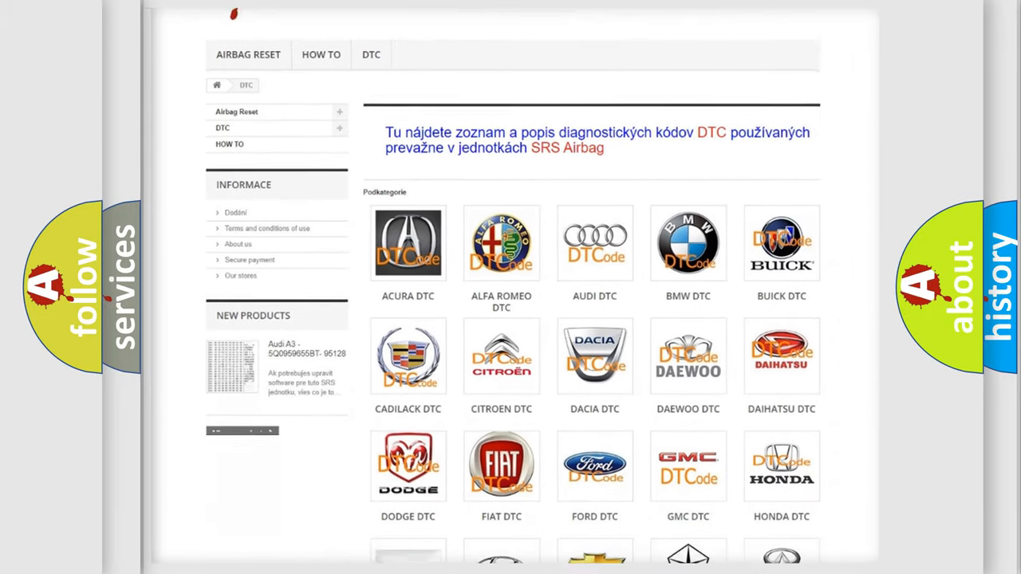
pyautogui.scroll(-3)
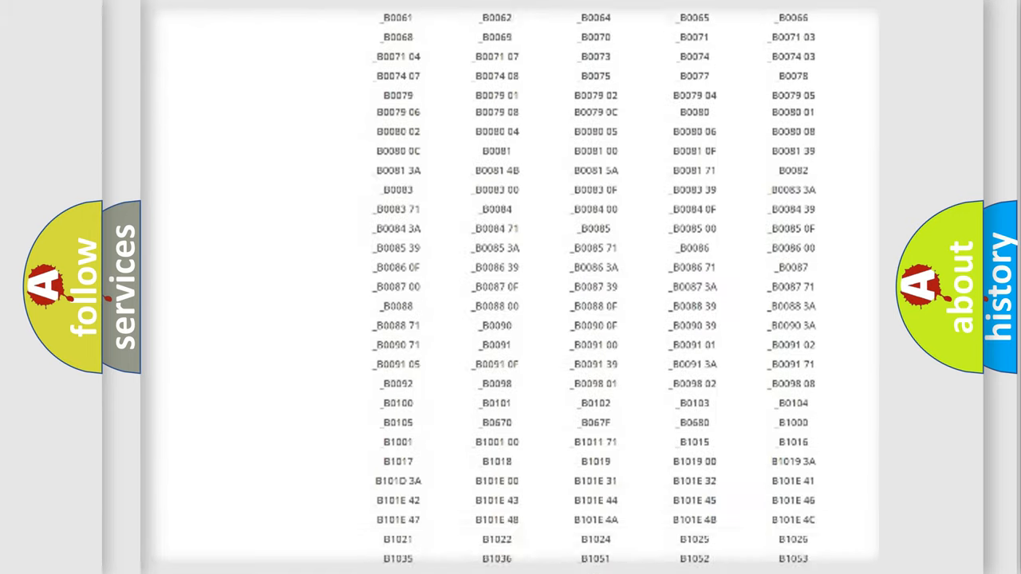
pyautogui.scroll(3)
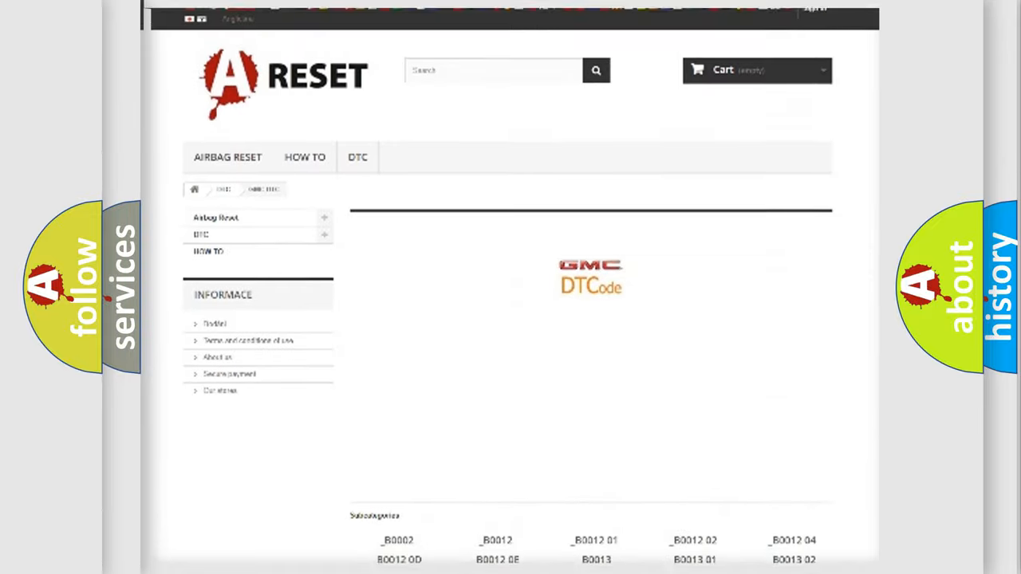